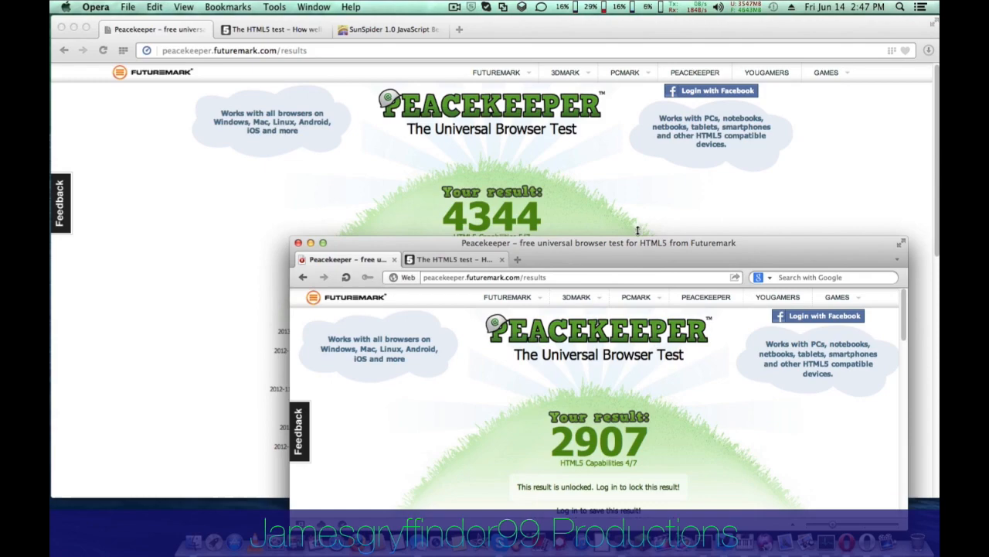
# Place the Opera 12 window beside Opera 15 and scroll both Peacekeeper results, 2907 and 4344.
pyautogui.moveTo(600, 241); pyautogui.dragTo(541, 168)
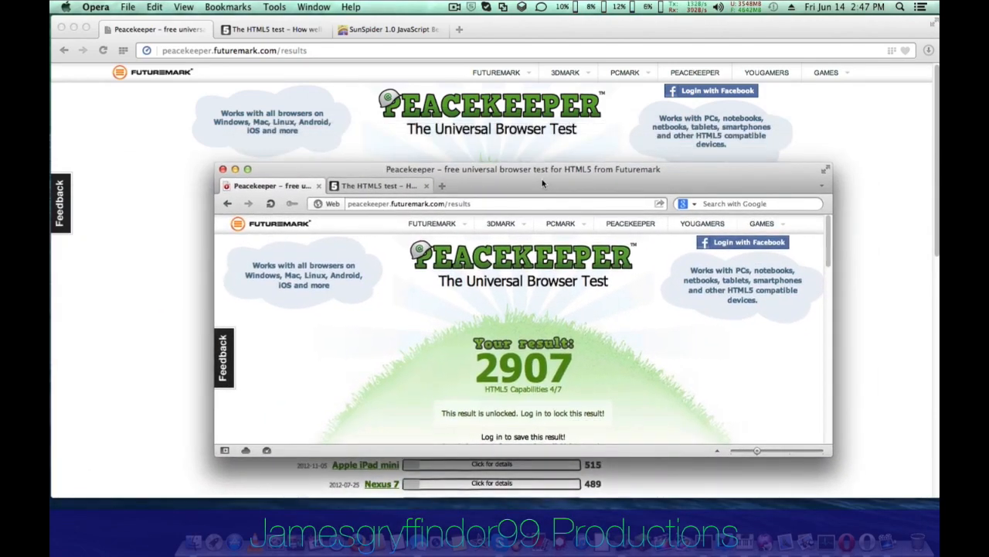
pyautogui.moveTo(522, 169); pyautogui.dragTo(549, 210)
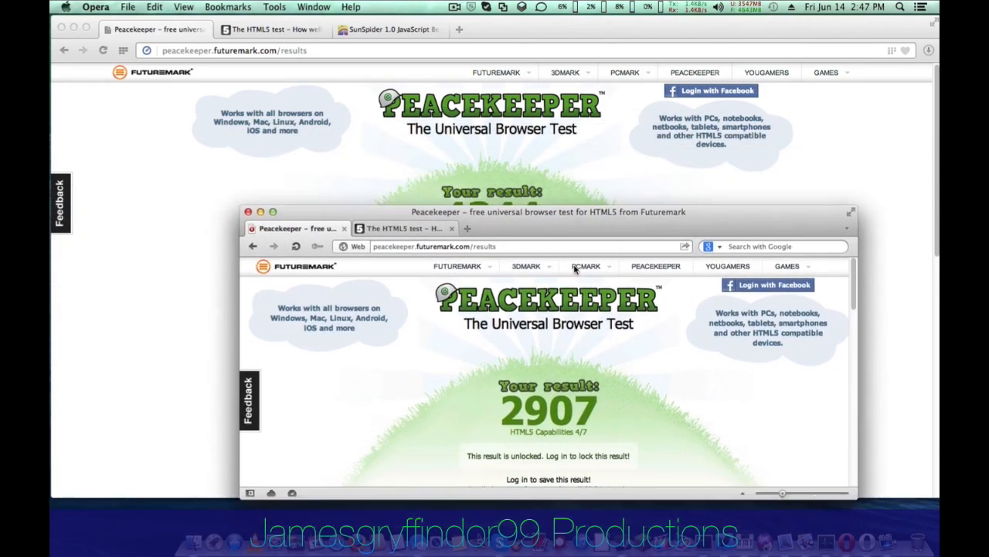
pyautogui.click(96, 7)
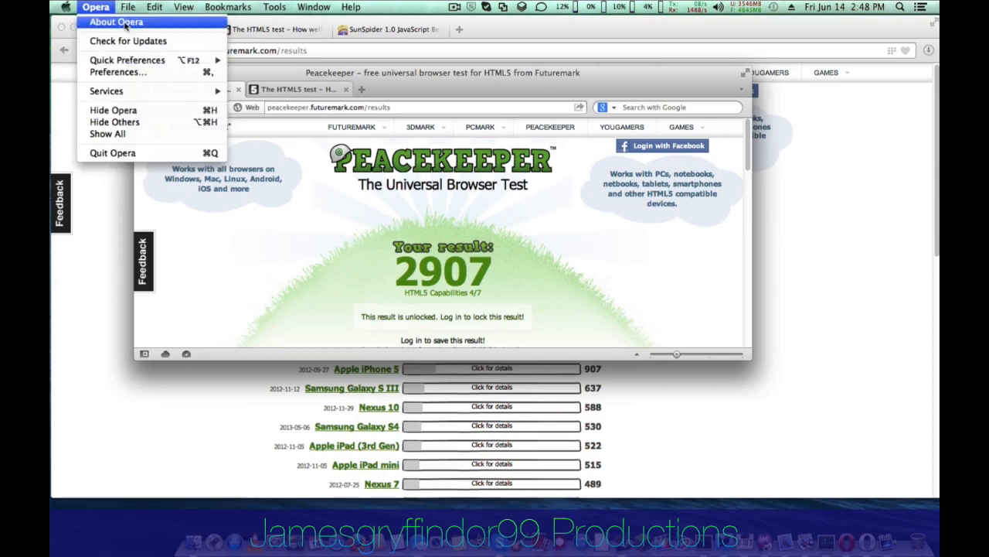
pyautogui.click(116, 21)
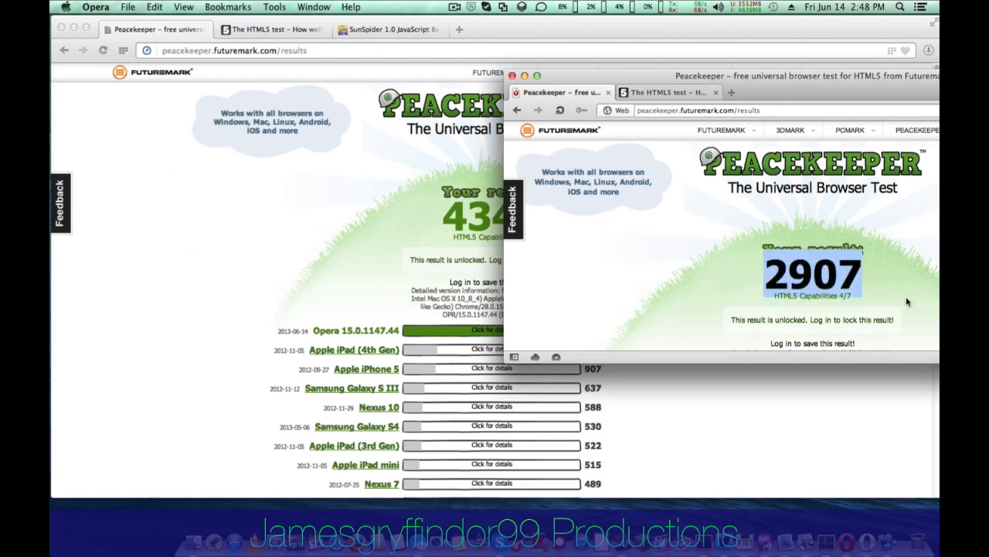
pyautogui.scroll(-3)
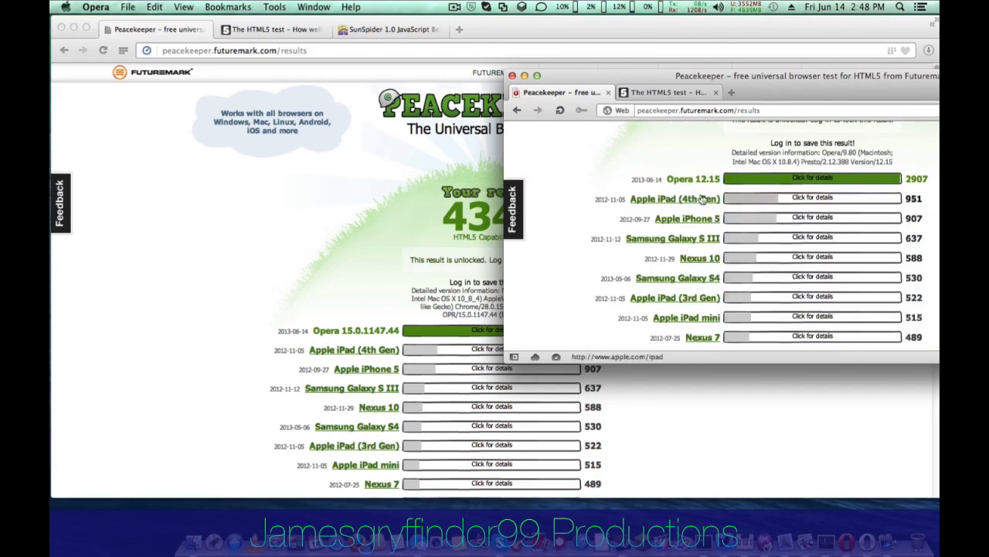
pyautogui.scroll(3)
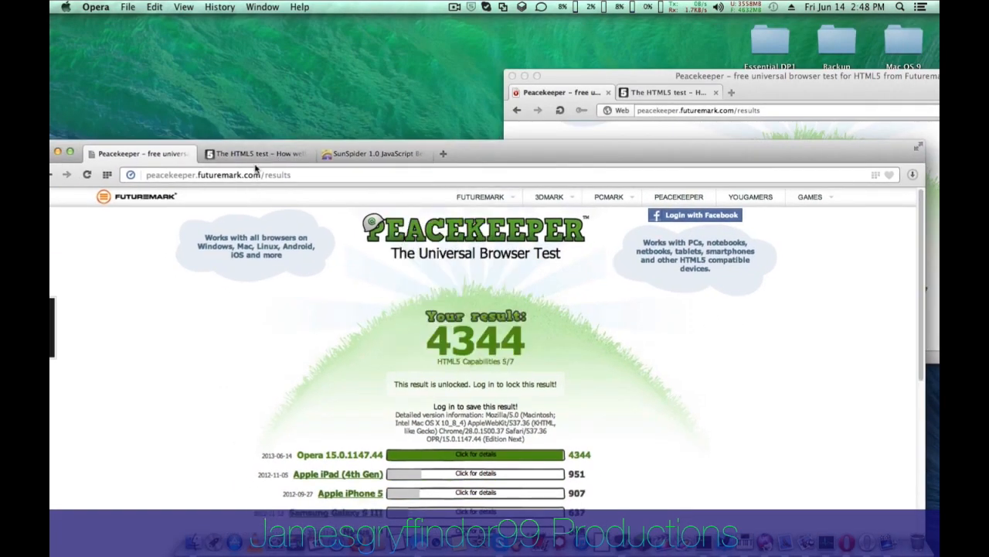
# Bring the Opera 15 window with its 4344 score to the front.
pyautogui.click(255, 153)
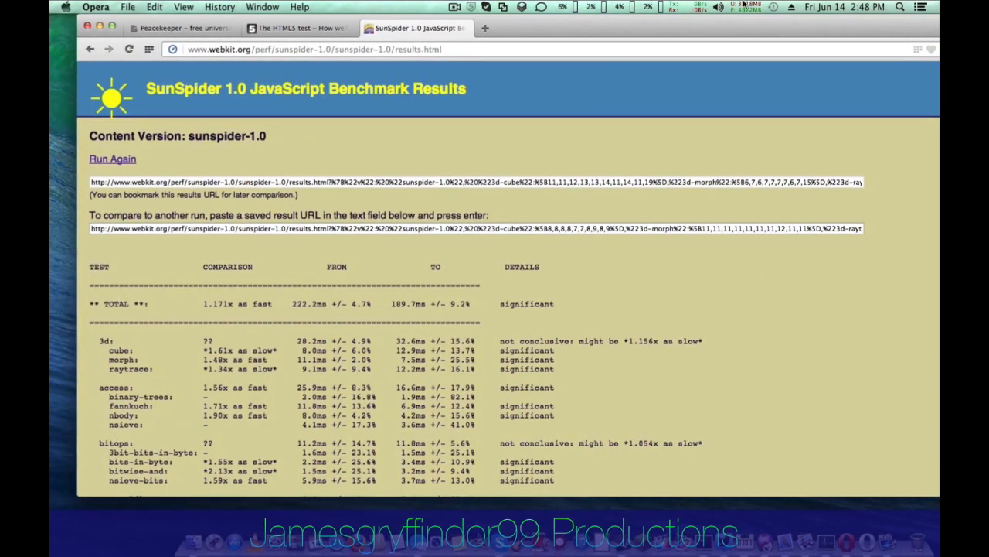
pyautogui.scroll(-3)
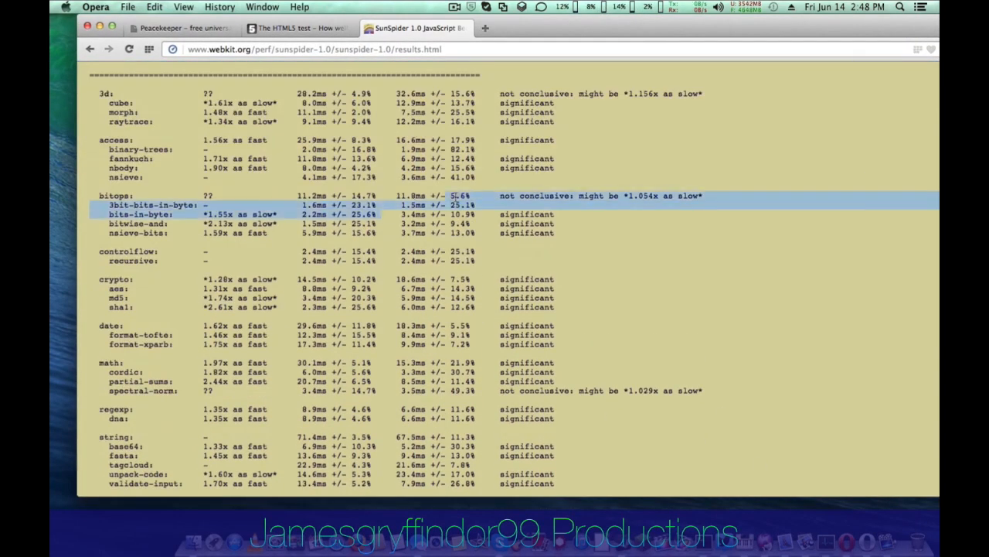
pyautogui.scroll(3)
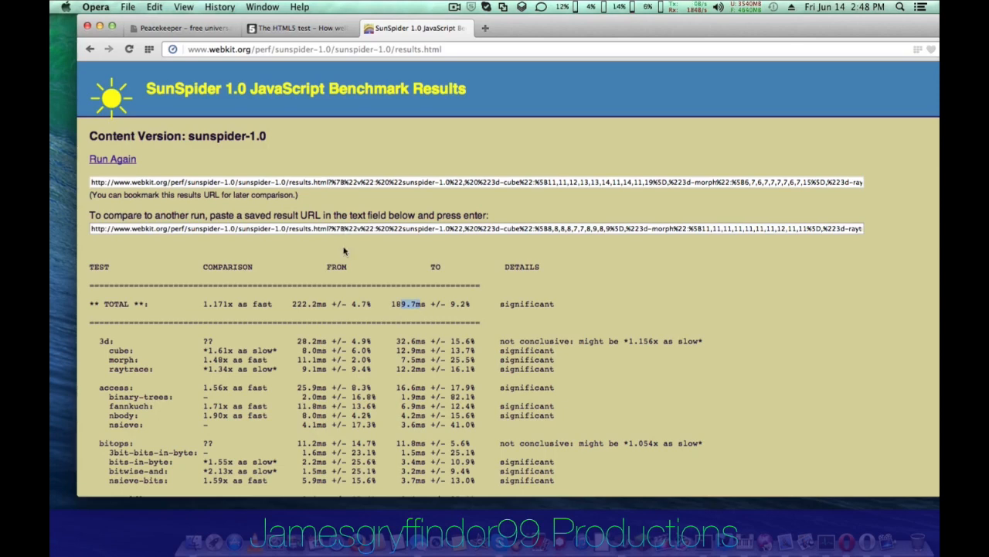
pyautogui.moveTo(674, 44)
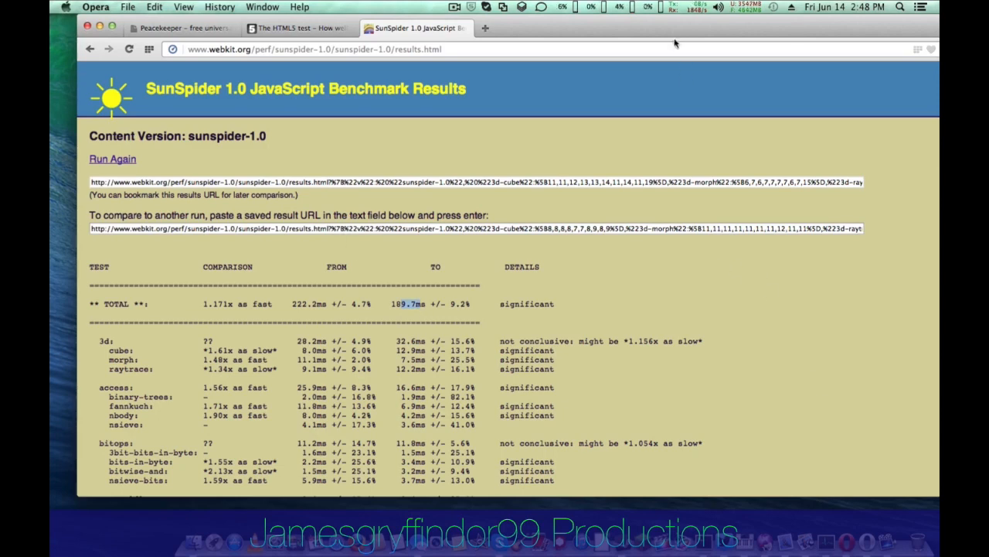